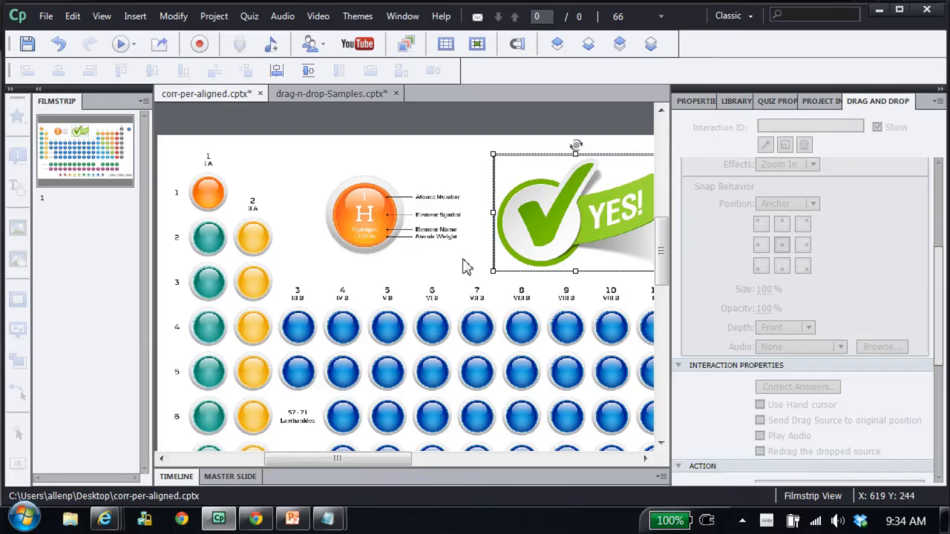
{"action": "mouse_move", "coordinate": [45, 14]}
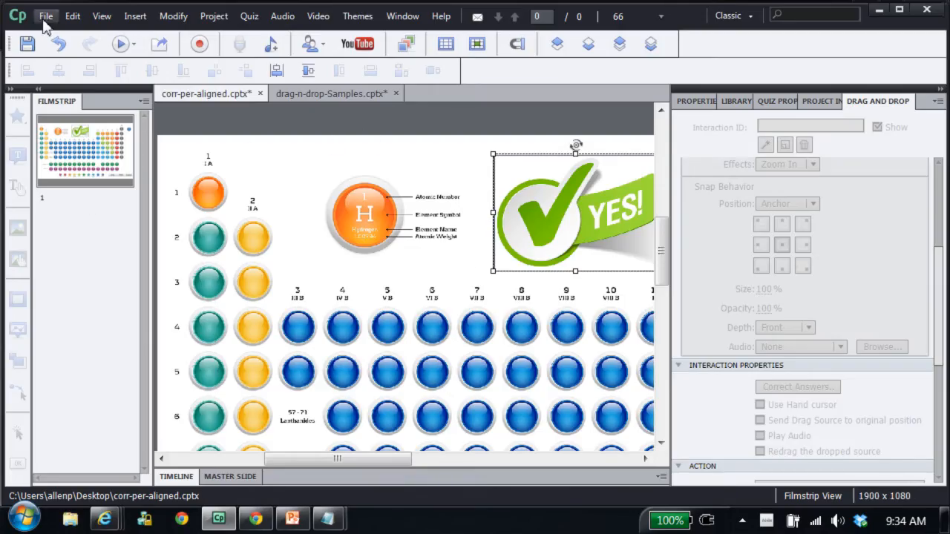
Bring up the File commands in the periodic-table drag-and-drop project
{"action": "left_click", "coordinate": [45, 15]}
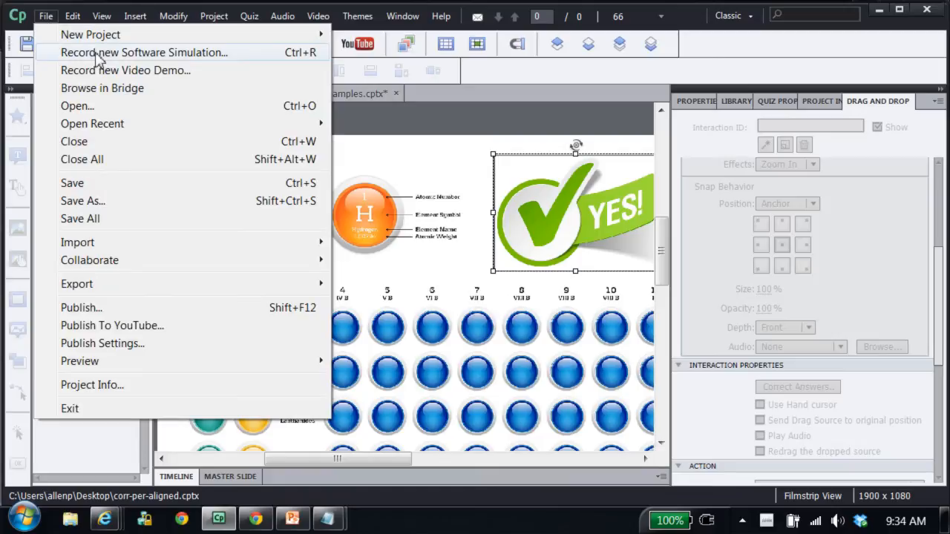
Start a new Software Simulation recording on the Application Region with System Audio enabled
{"action": "left_click", "coordinate": [142, 52]}
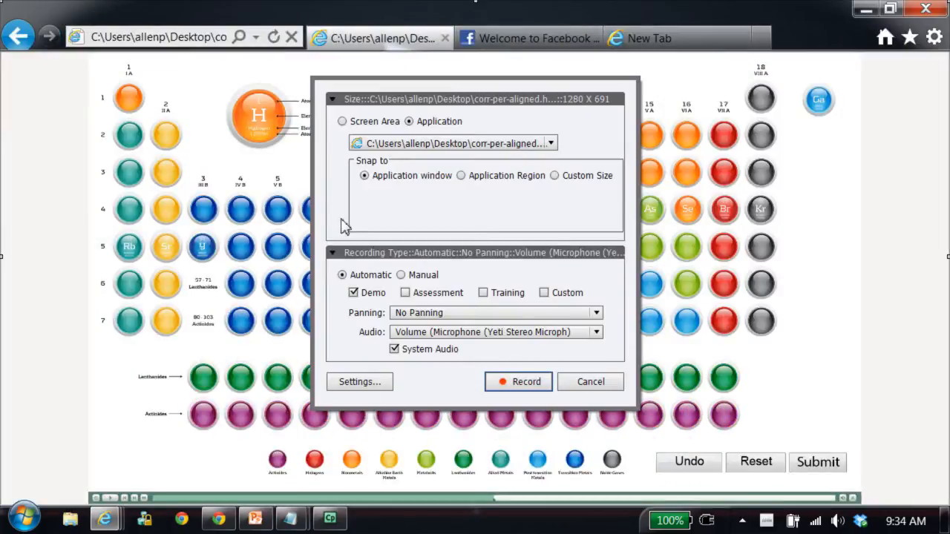
{"action": "mouse_move", "coordinate": [392, 230]}
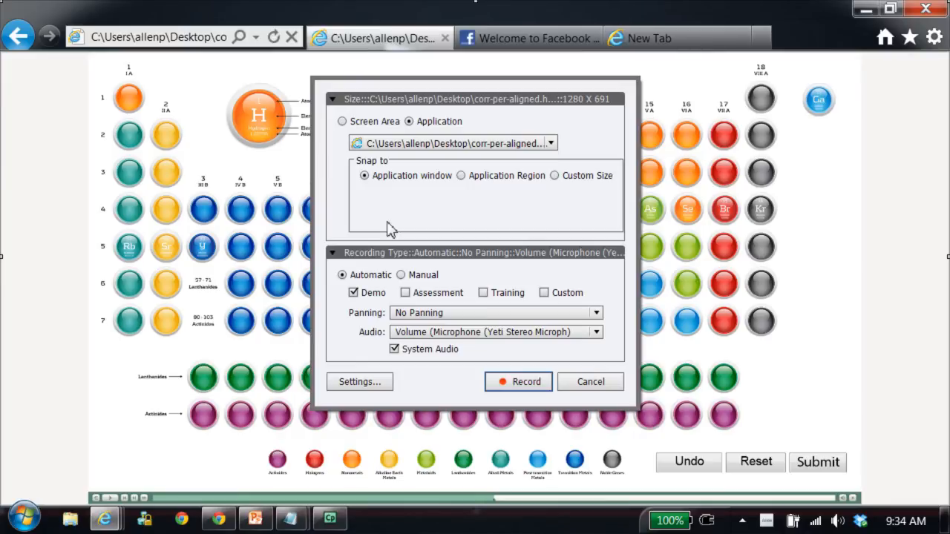
{"action": "mouse_move", "coordinate": [389, 220]}
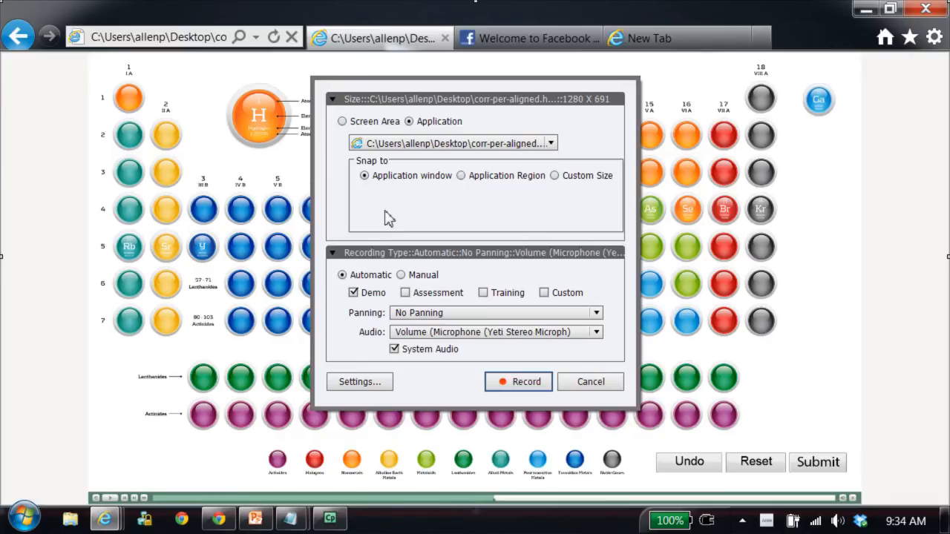
{"action": "mouse_move", "coordinate": [463, 184]}
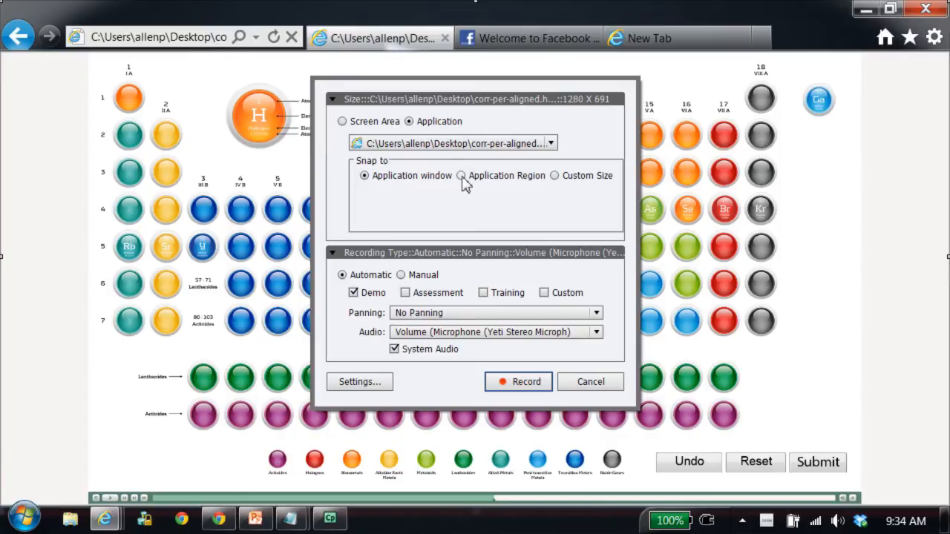
{"action": "left_click", "coordinate": [525, 382]}
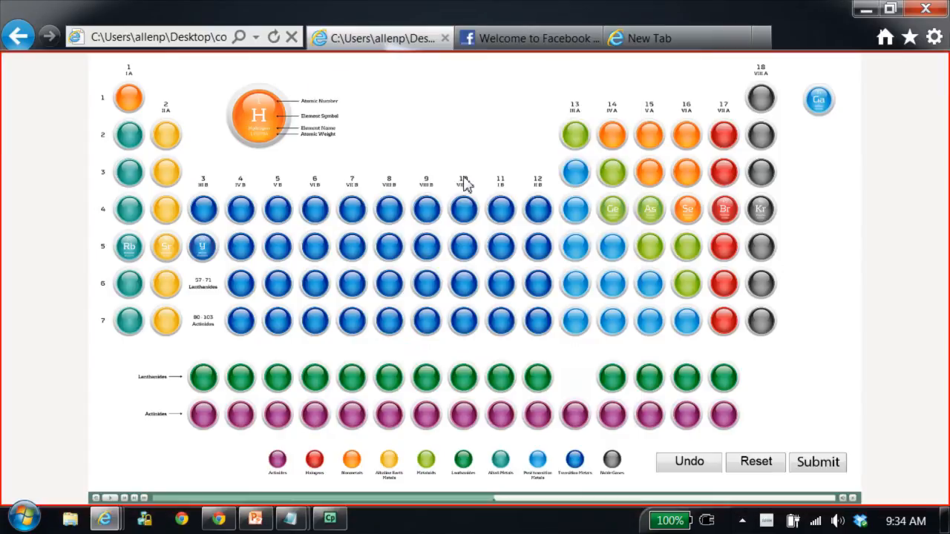
{"action": "mouse_move", "coordinate": [89, 208]}
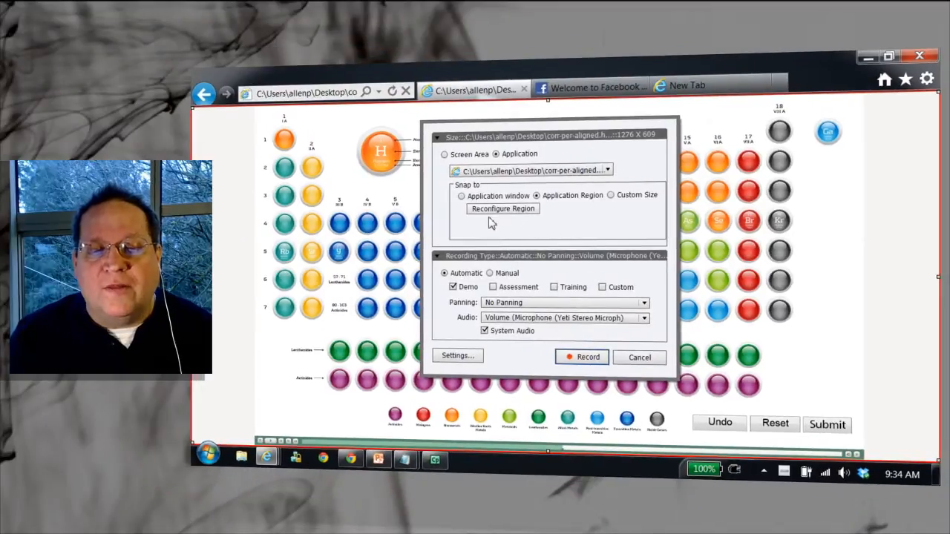
{"action": "mouse_move", "coordinate": [482, 349]}
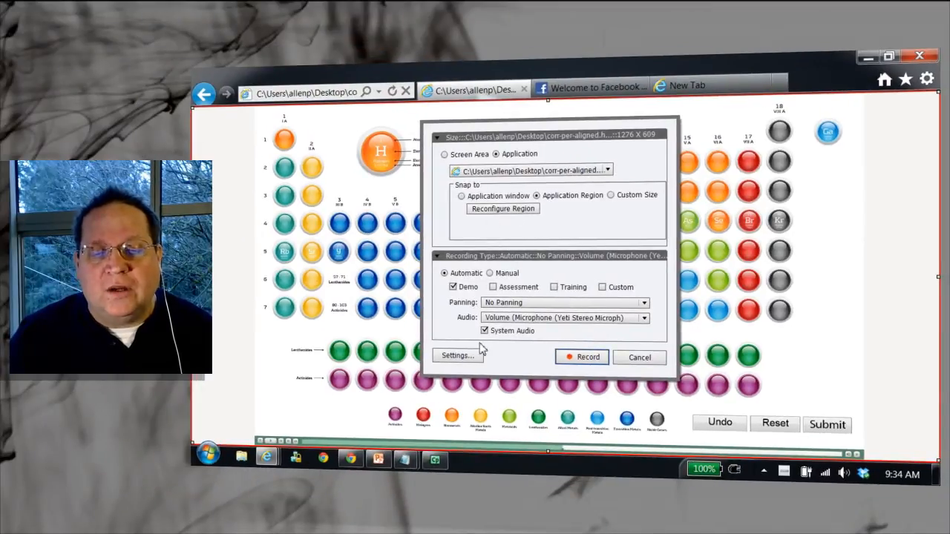
{"action": "left_click", "coordinate": [483, 329]}
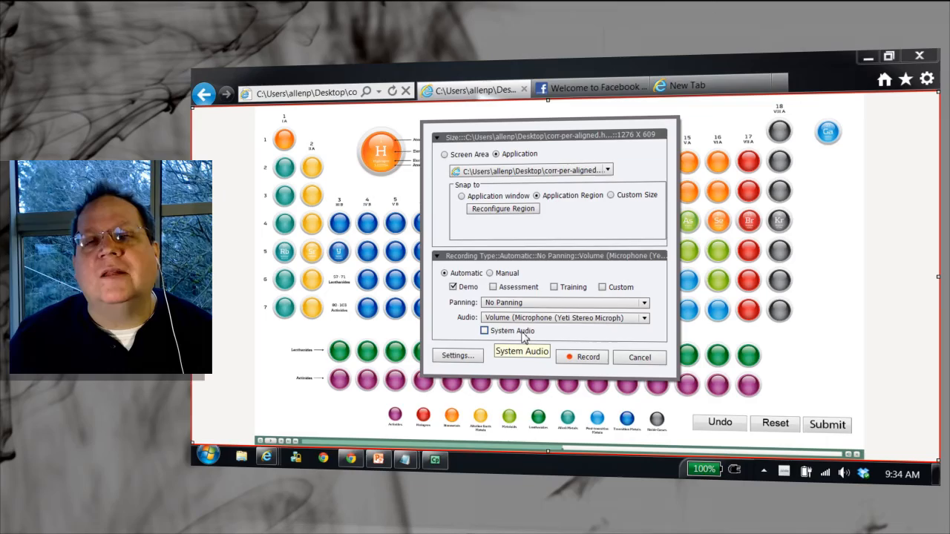
{"action": "left_click", "coordinate": [484, 331]}
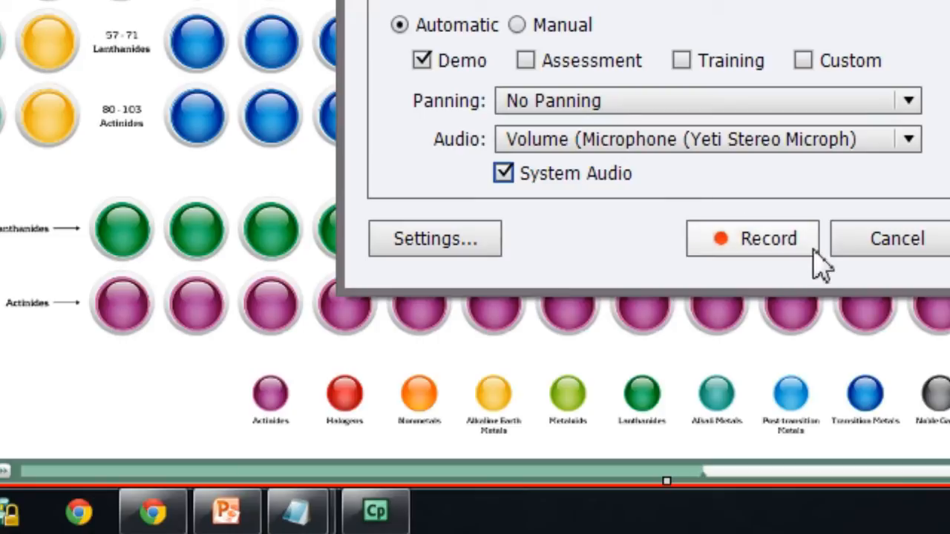
{"action": "mouse_move", "coordinate": [794, 260]}
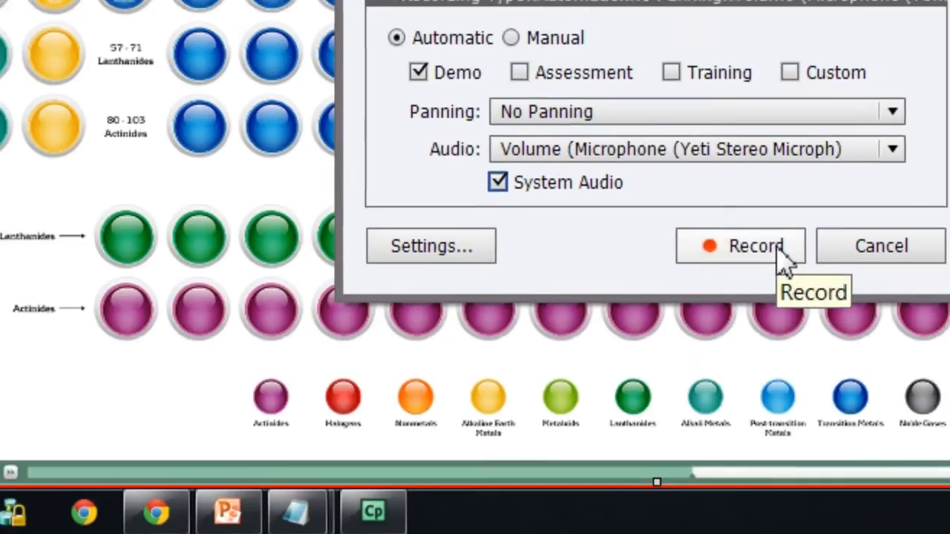
{"action": "left_click", "coordinate": [753, 246]}
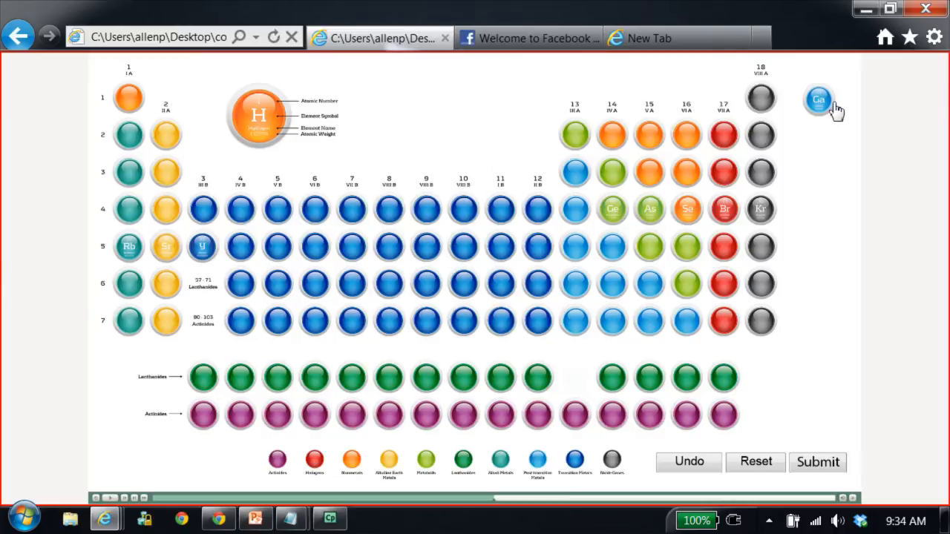
{"action": "mouse_move", "coordinate": [822, 111]}
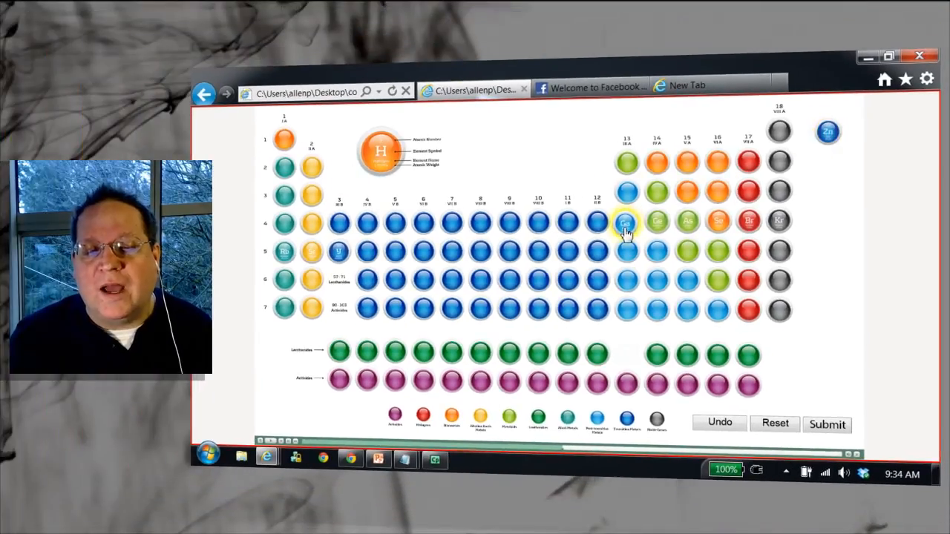
Move an element across the periodic table in Internet Explorer while recording
{"action": "left_click", "coordinate": [618, 221]}
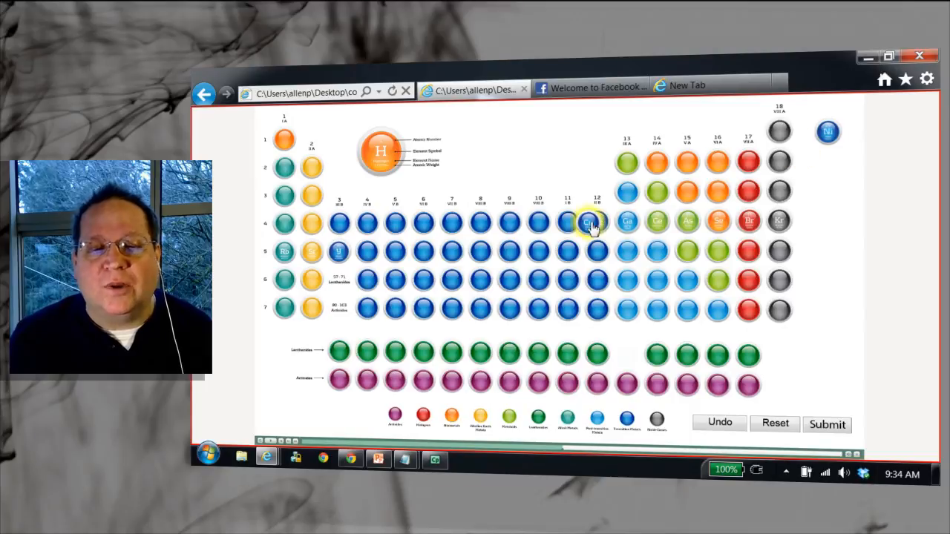
{"action": "mouse_move", "coordinate": [799, 285]}
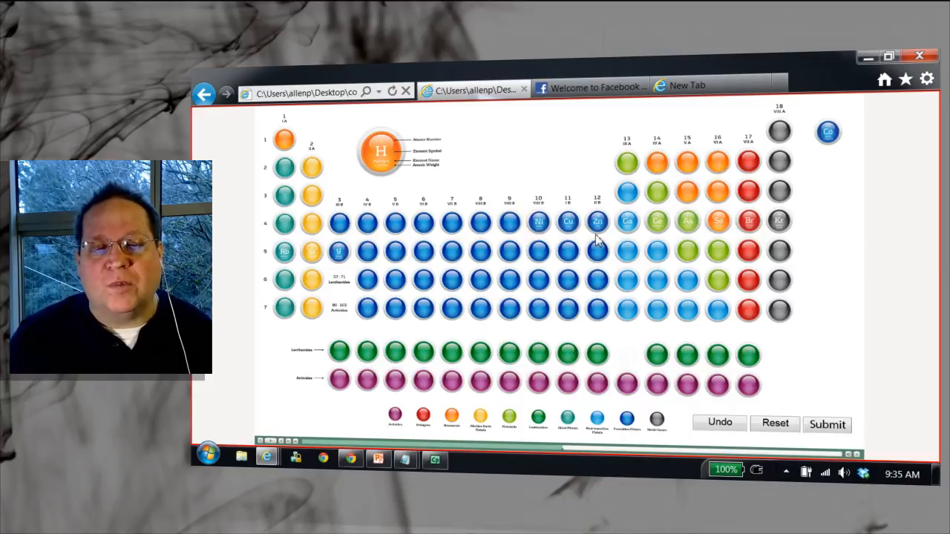
{"action": "mouse_move", "coordinate": [608, 295]}
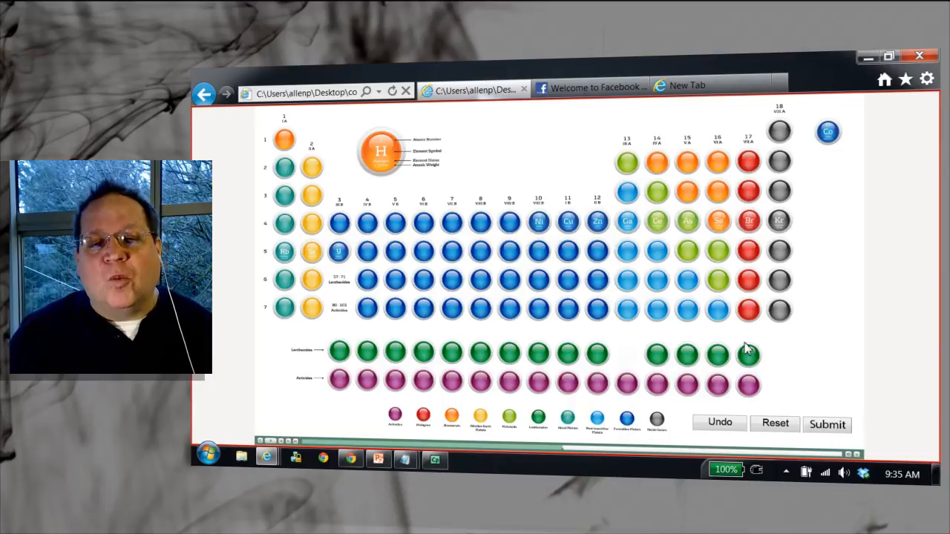
{"action": "mouse_move", "coordinate": [745, 328]}
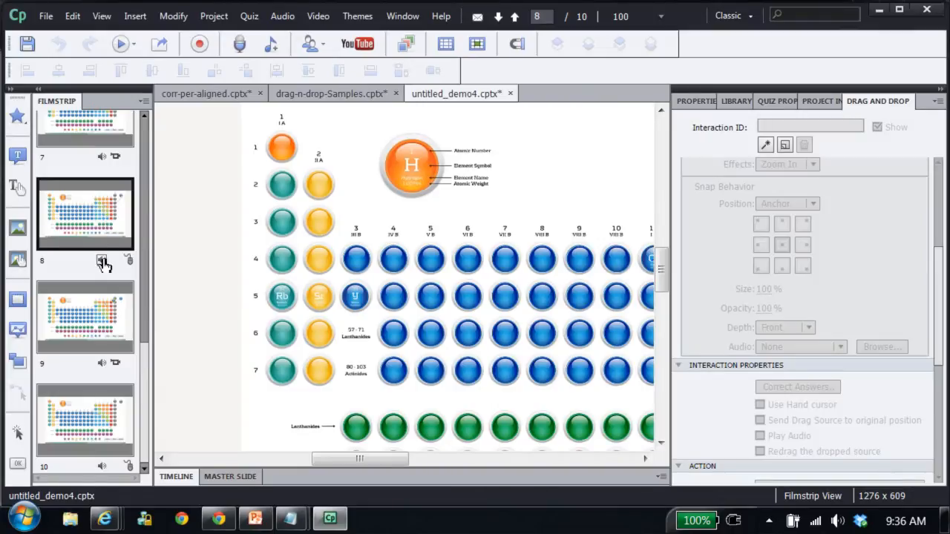
{"action": "mouse_move", "coordinate": [104, 274]}
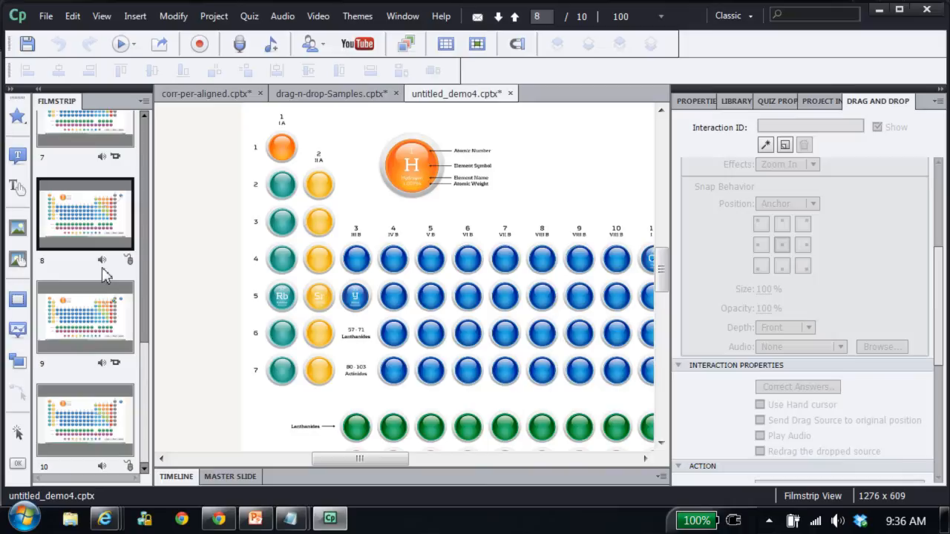
Bring up slide 8's audio options from its Filmstrip audio icon to edit the slide audio
{"action": "right_click", "coordinate": [85, 214]}
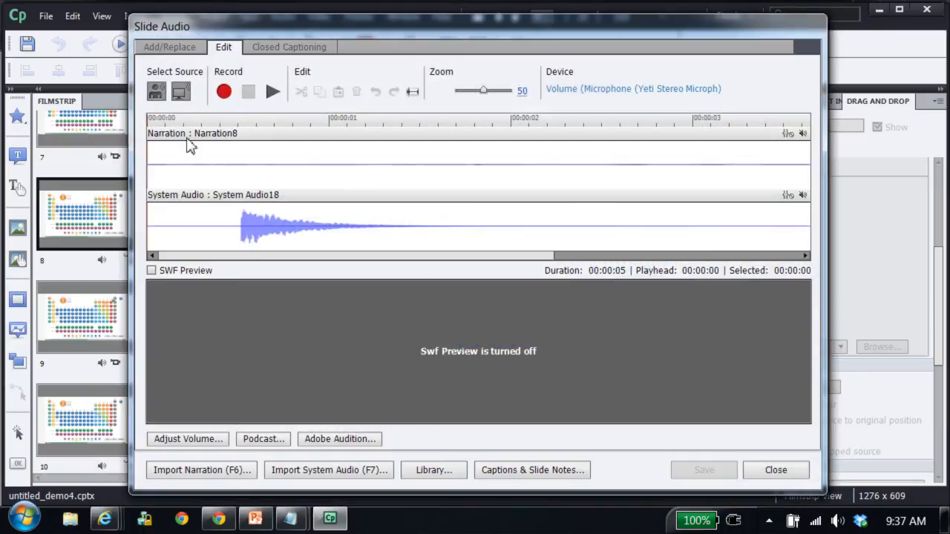
{"action": "mouse_move", "coordinate": [543, 177]}
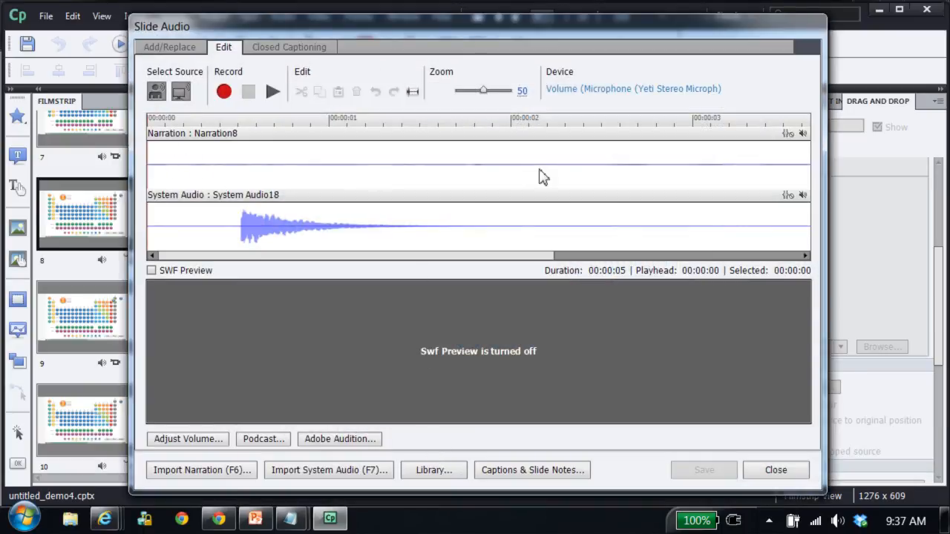
{"action": "mouse_move", "coordinate": [430, 225]}
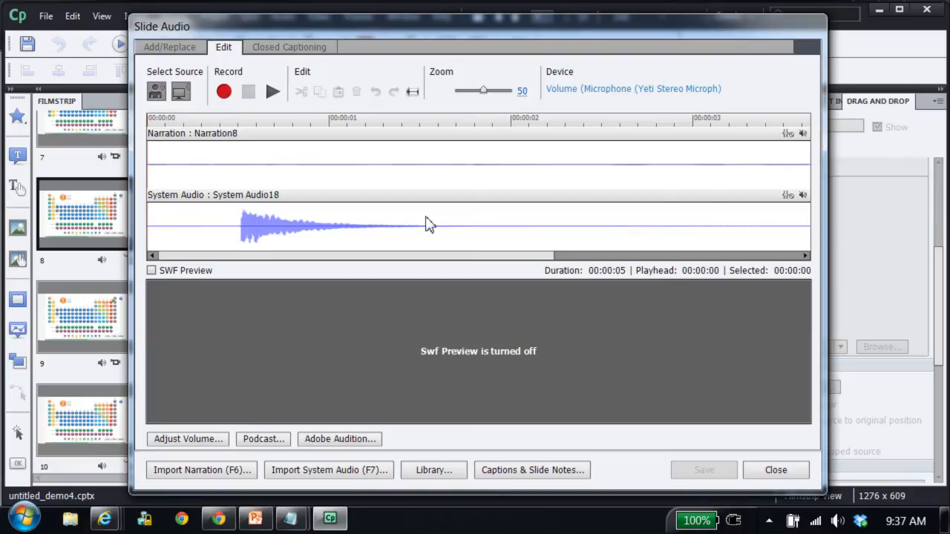
Preview slide 8's Narration8 and System Audio18 tracks briefly, then halt playback
{"action": "left_click", "coordinate": [273, 92]}
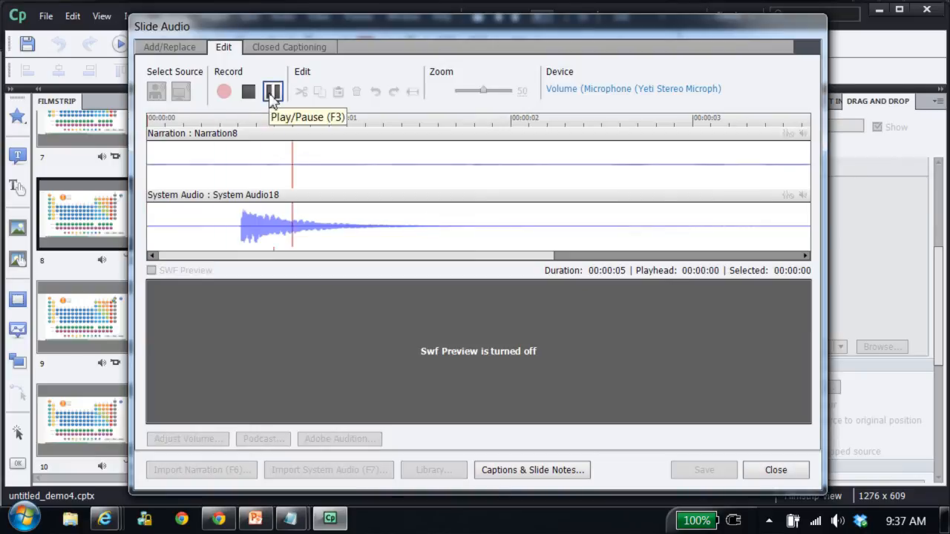
{"action": "left_click", "coordinate": [273, 90]}
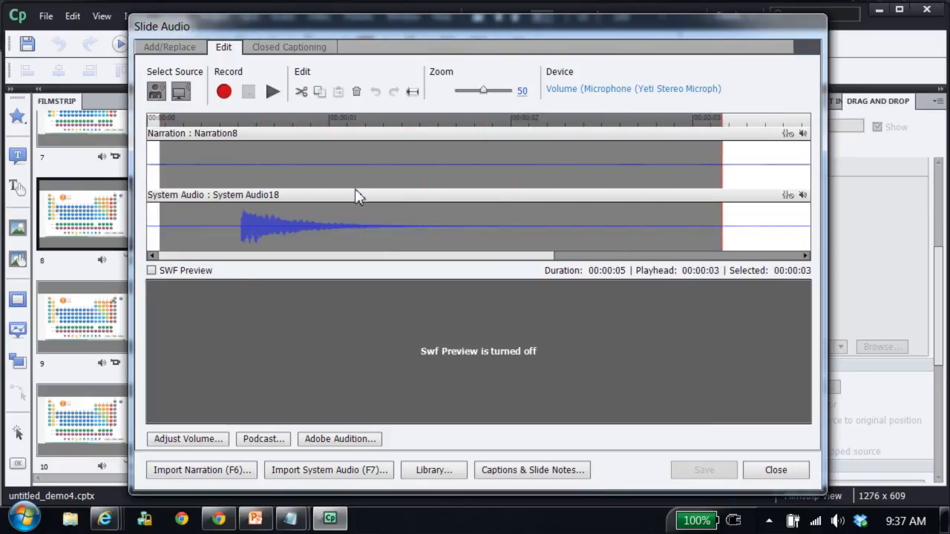
{"action": "mouse_move", "coordinate": [339, 226]}
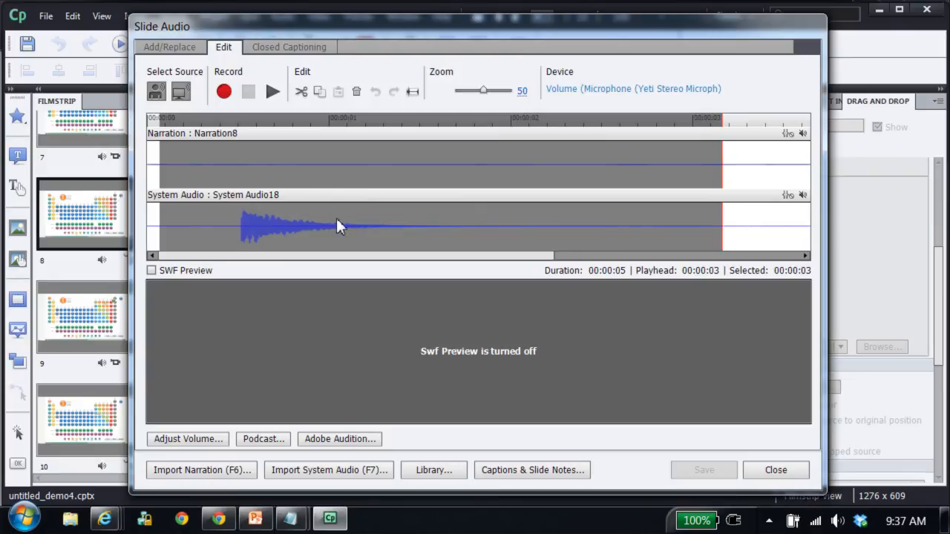
{"action": "mouse_move", "coordinate": [249, 185]}
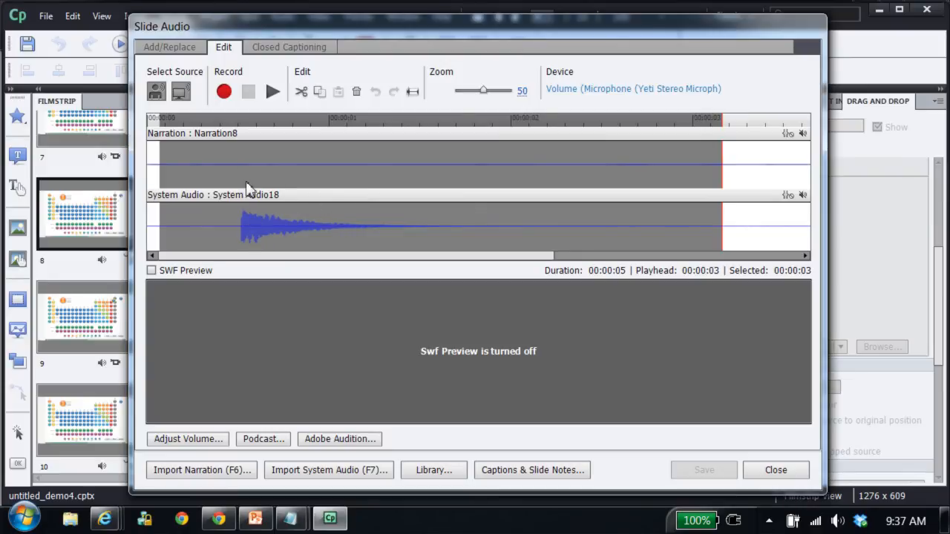
{"action": "mouse_move", "coordinate": [785, 210]}
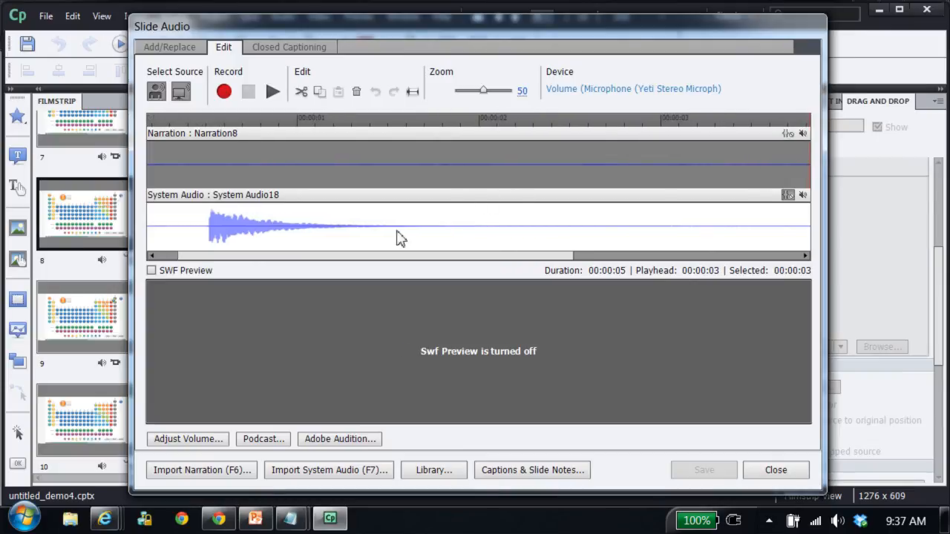
{"action": "mouse_move", "coordinate": [353, 190]}
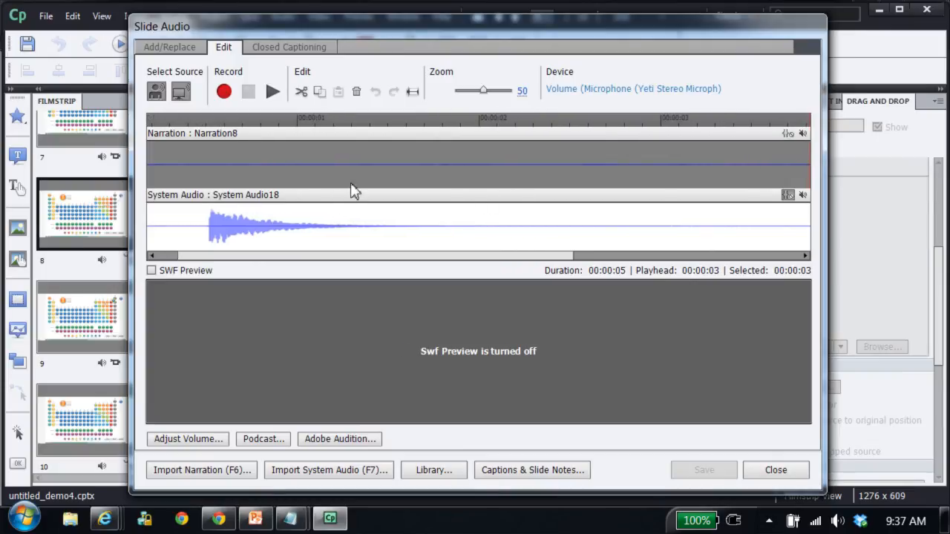
Boost the Narration8 track's volume to 7 dB via Adjust Volume
{"action": "left_click", "coordinate": [187, 439]}
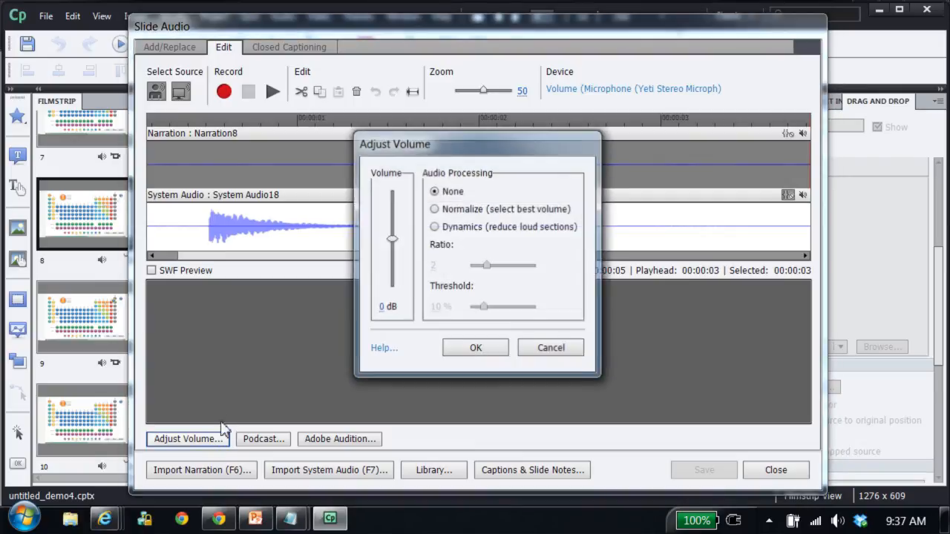
{"action": "left_click_drag", "start_coordinate": [392, 239], "coordinate": [392, 205]}
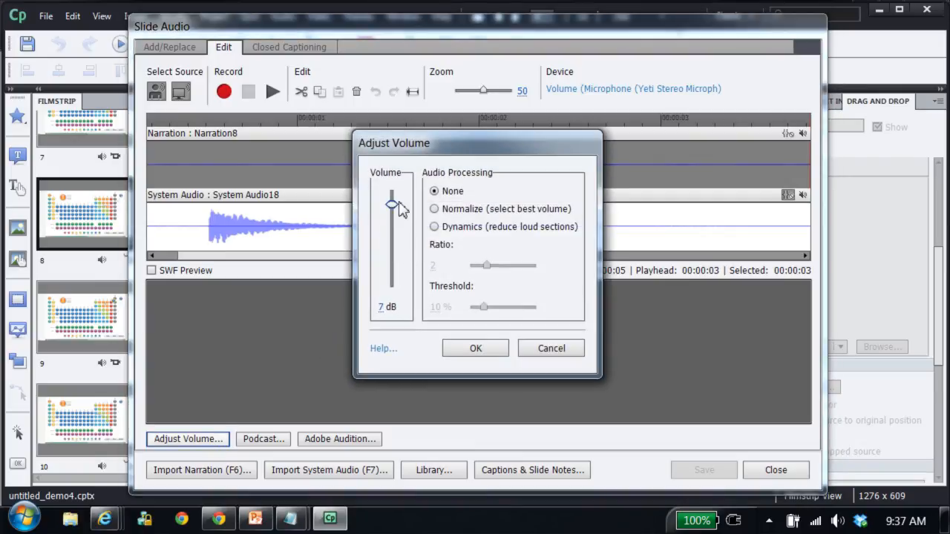
{"action": "left_click", "coordinate": [475, 347]}
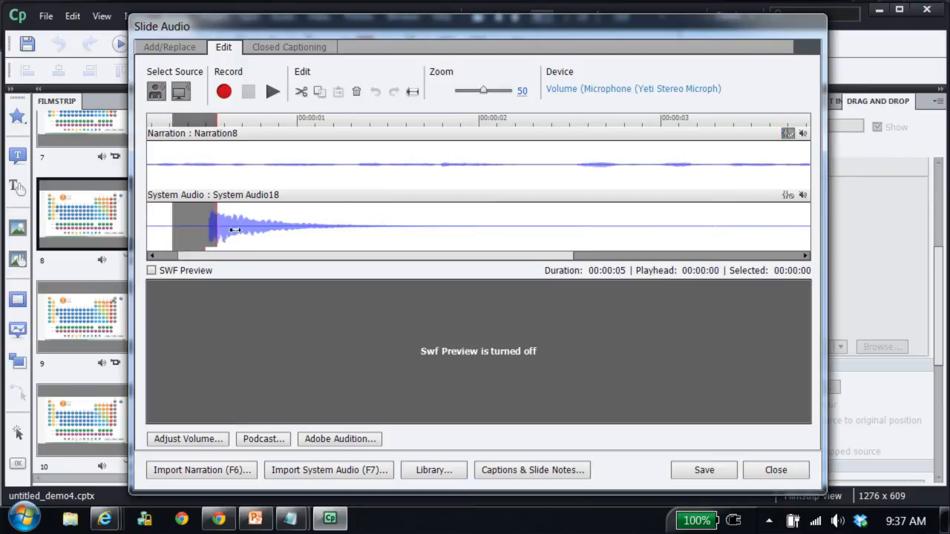
Lower the System Audio18 track's volume and play back the rebalanced mix
{"action": "left_click", "coordinate": [187, 439]}
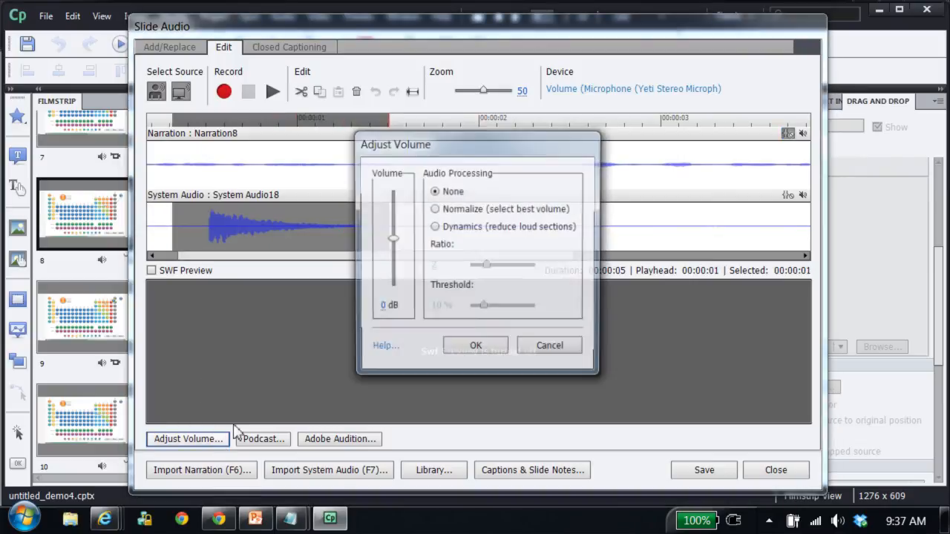
{"action": "left_click", "coordinate": [475, 345]}
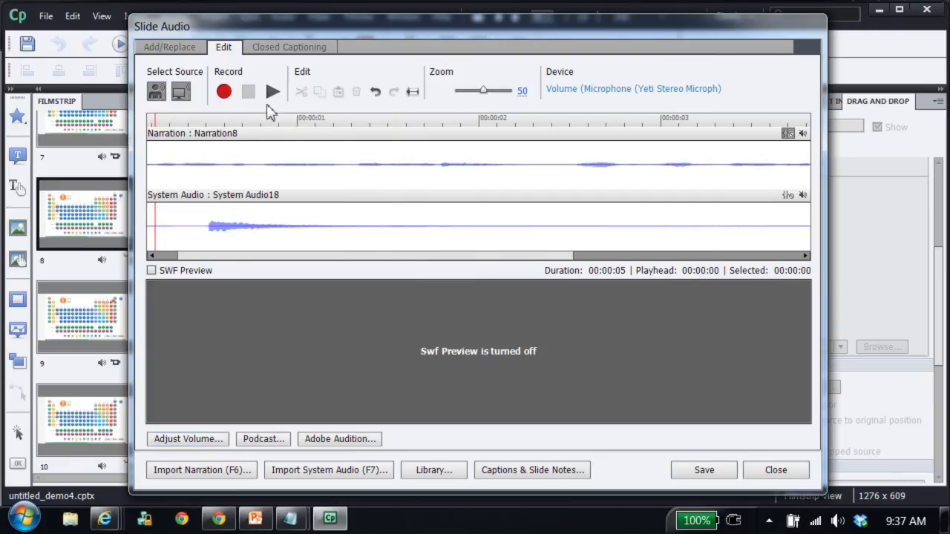
{"action": "left_click", "coordinate": [273, 92]}
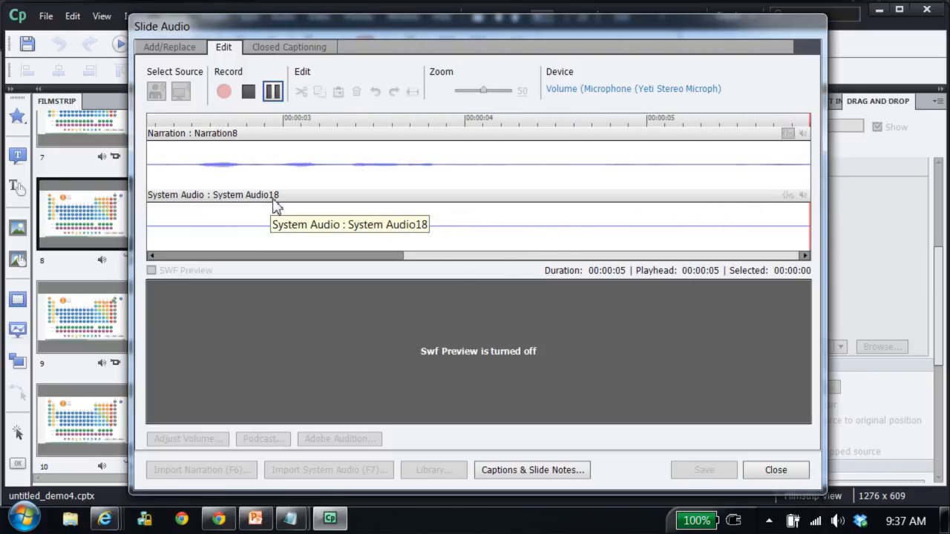
Give the rebalanced audio a second preview and stop with the playhead at zero
{"action": "left_click", "coordinate": [223, 90]}
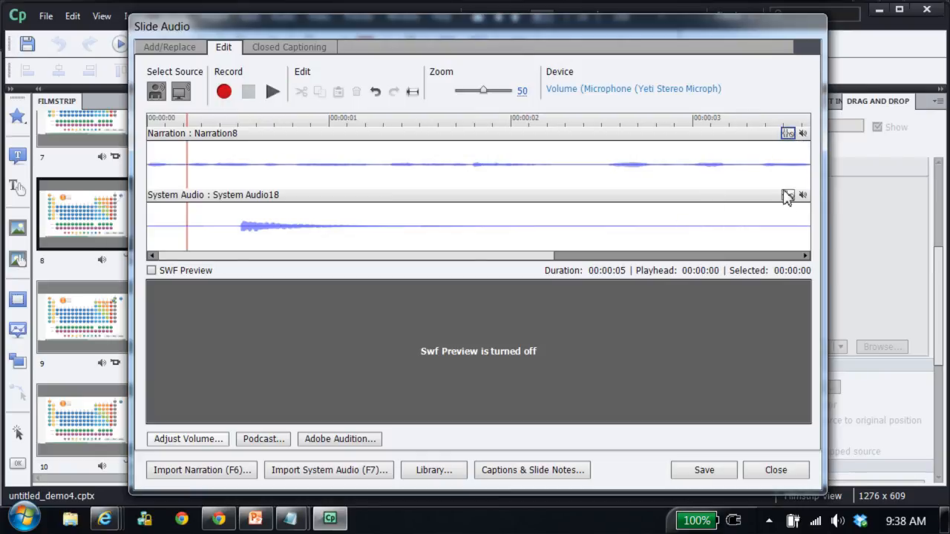
{"action": "left_click", "coordinate": [273, 90]}
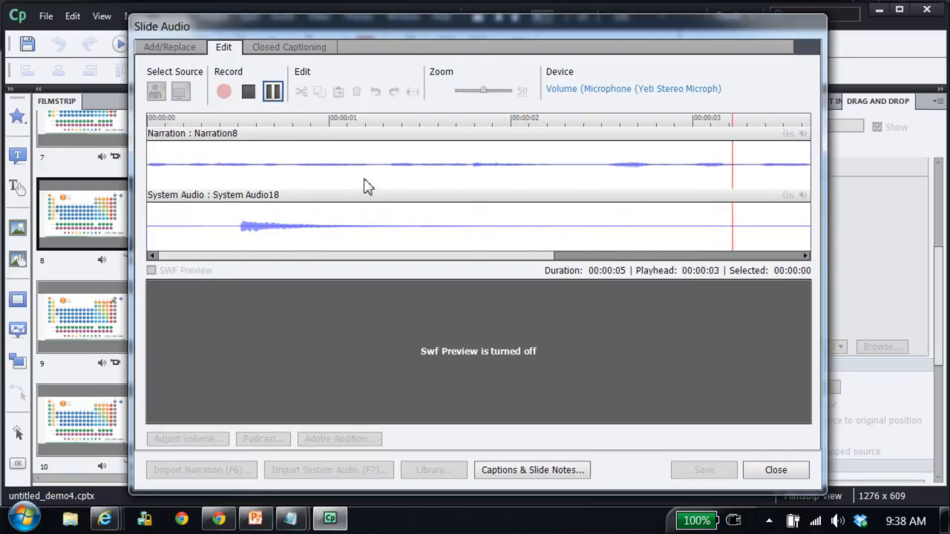
{"action": "left_click", "coordinate": [273, 91]}
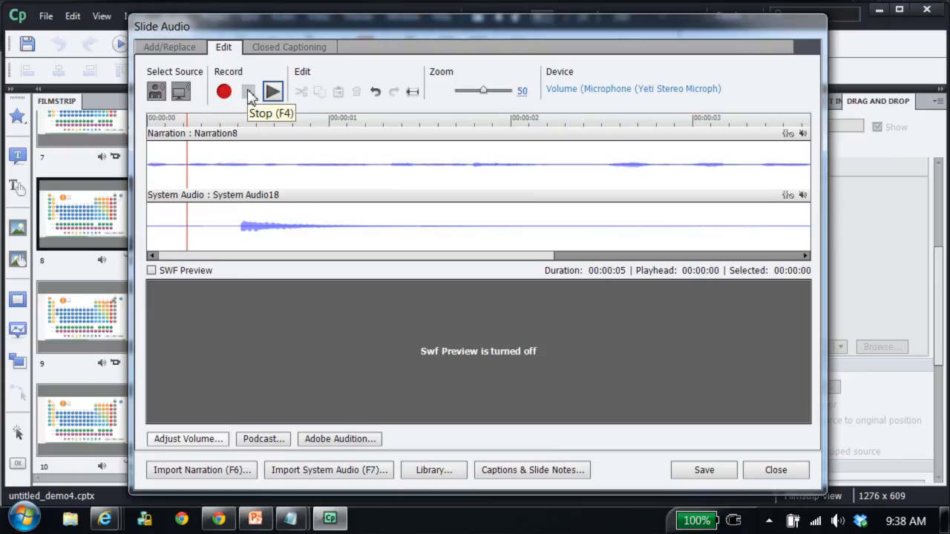